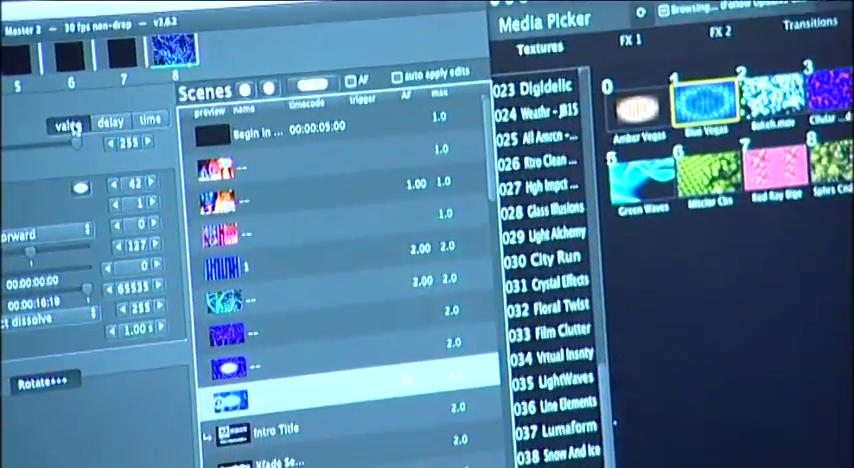
pyautogui.scroll(-3)
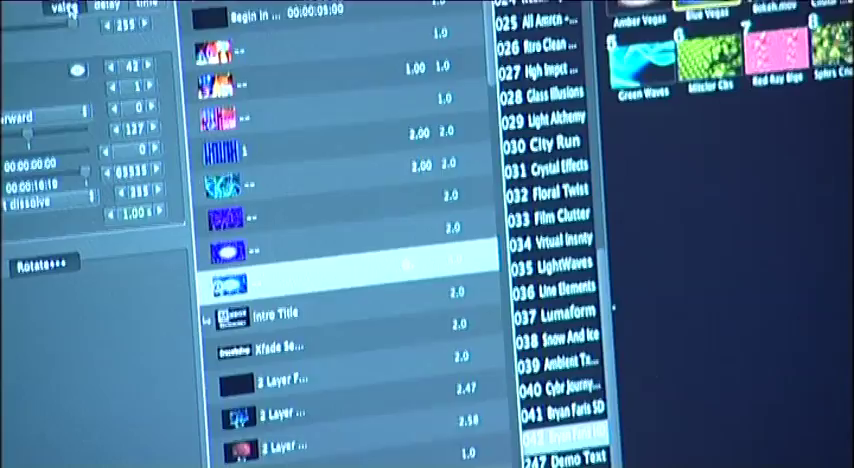